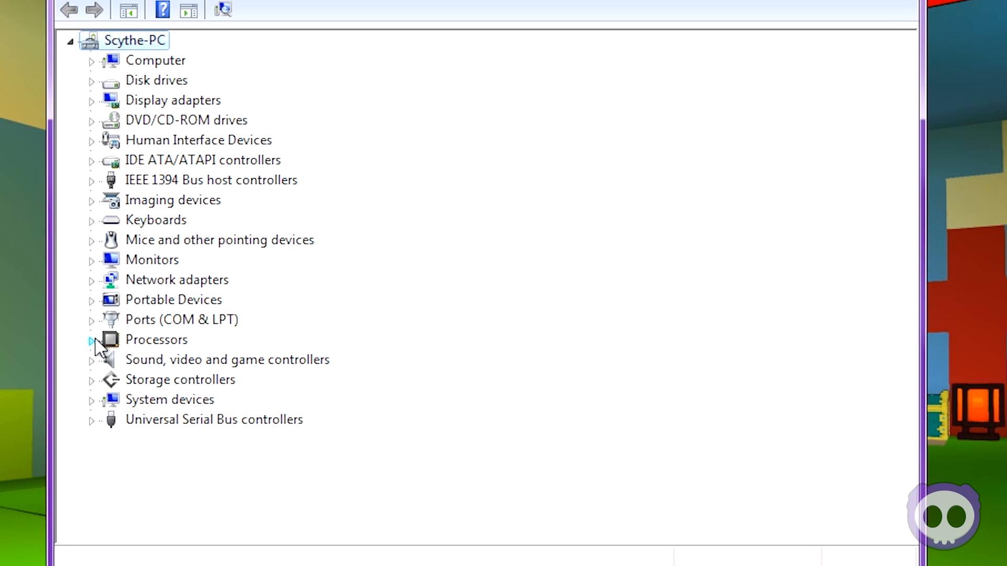
Step: Close Device Manager to return to the Trove game world
left_click(91, 340)
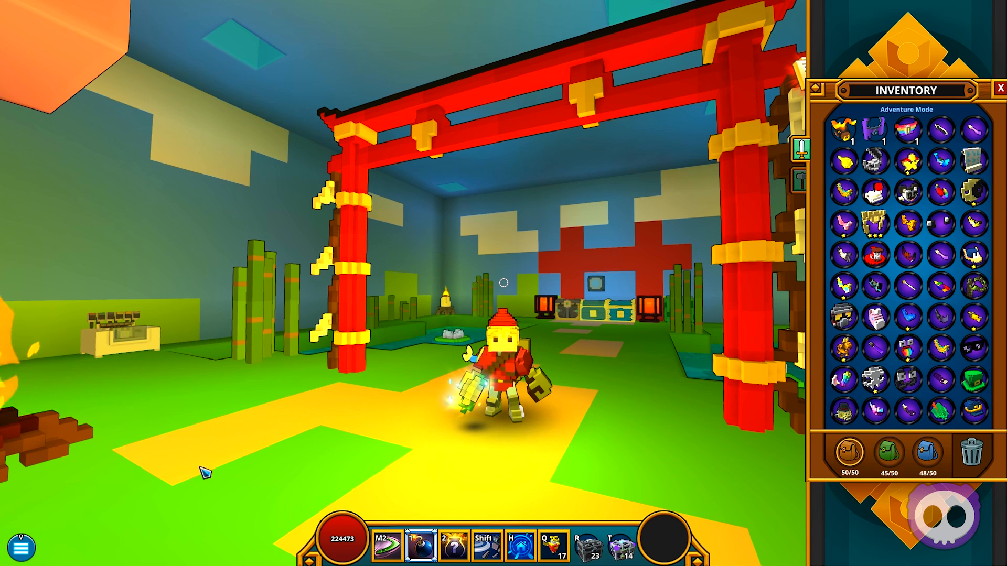
Step: Search %appdata% from the Start menu and open the Roaming folder
left_click(11, 556)
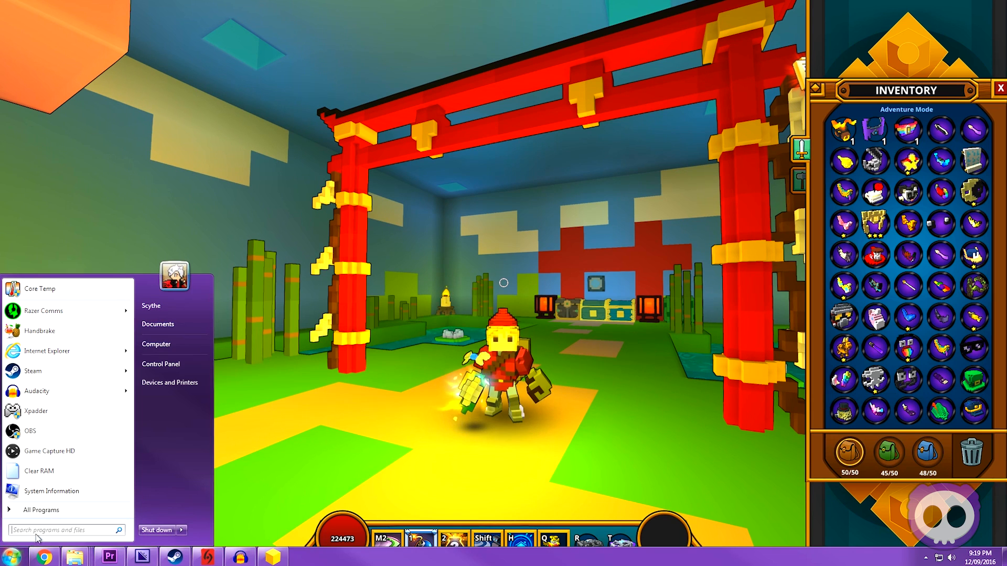
type("%")
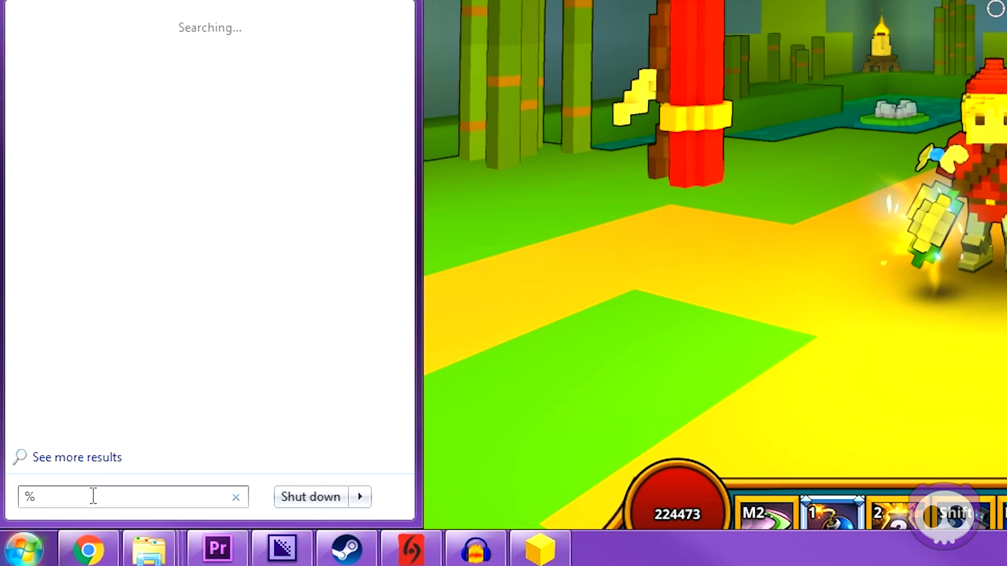
type("appdata%")
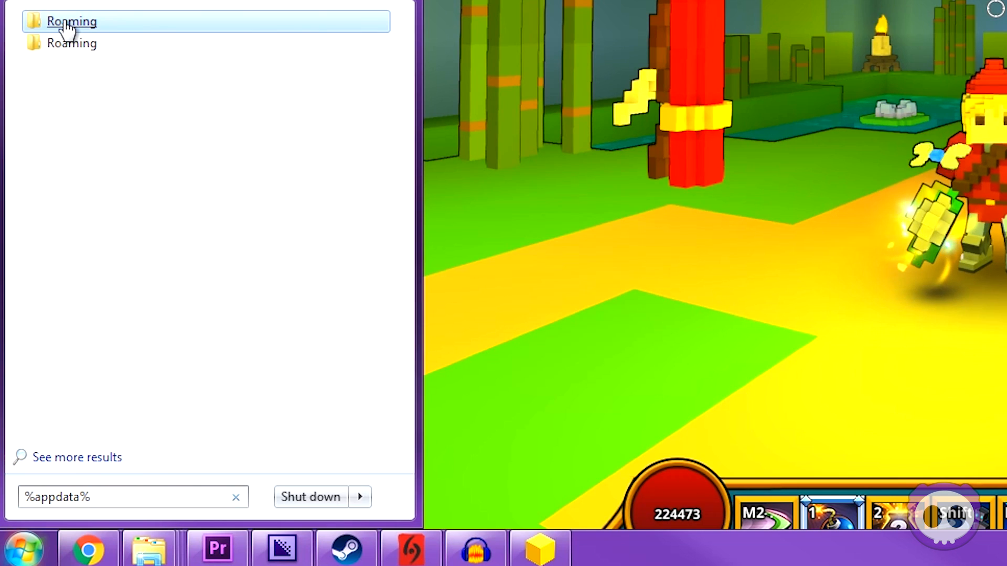
left_click(70, 21)
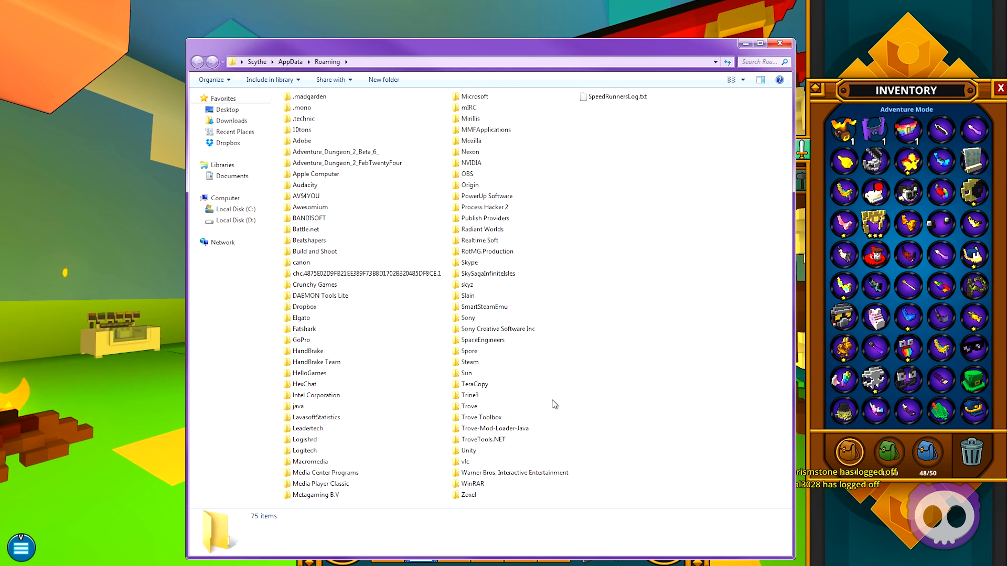
Step: Open the Trove folder and open Trove.cfg with WordPad
double_click(470, 407)
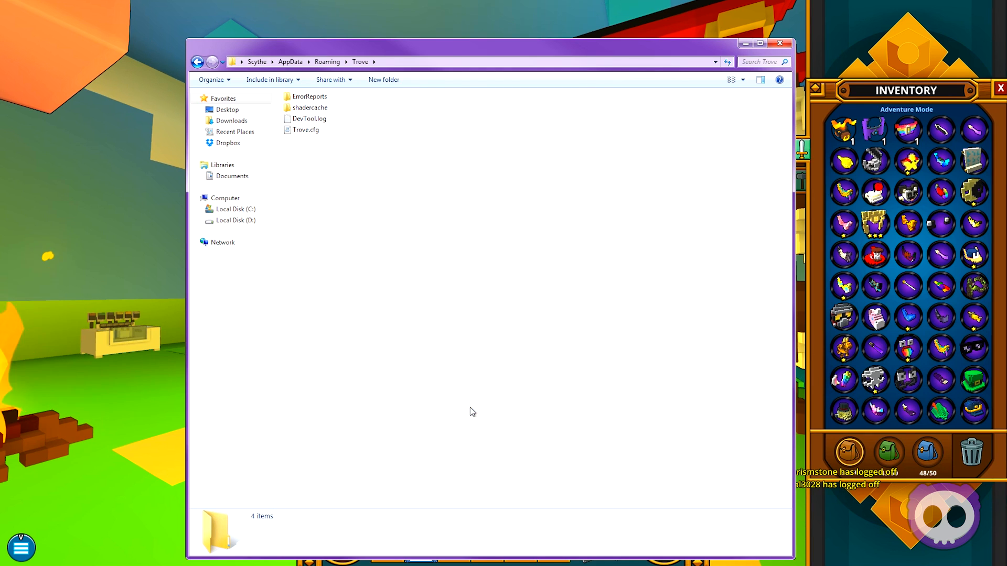
mouse_move(306, 130)
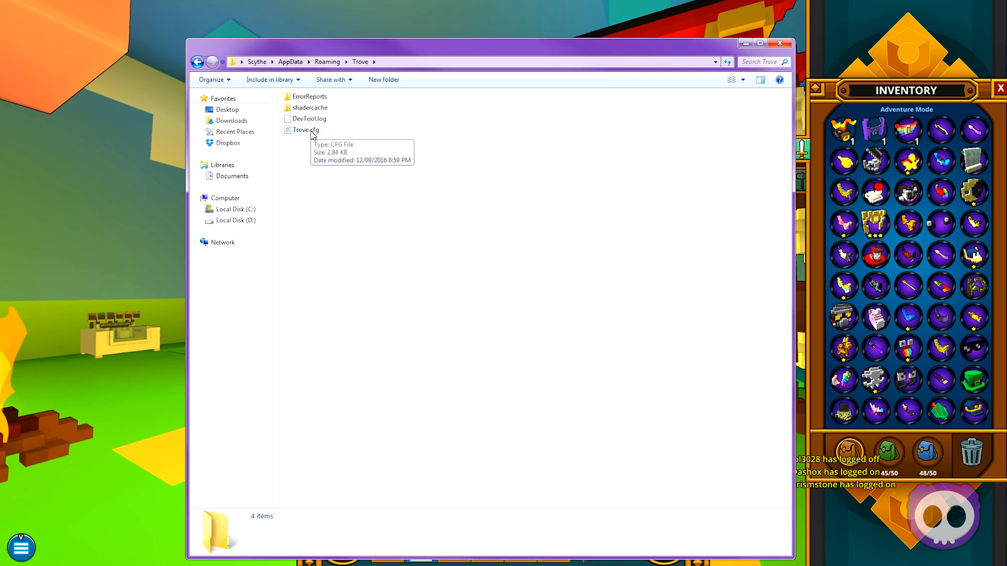
right_click(305, 130)
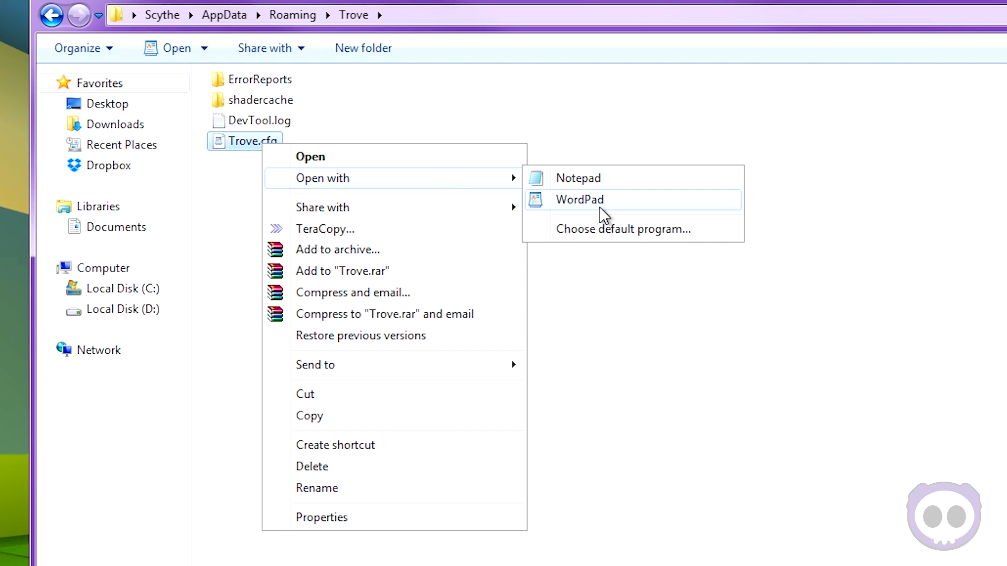
left_click(578, 199)
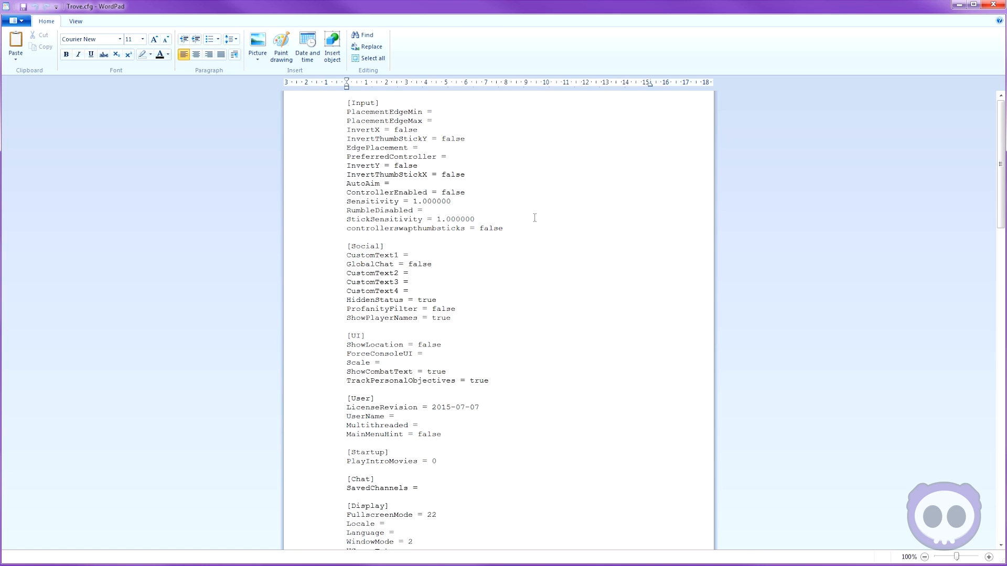
mouse_move(635, 277)
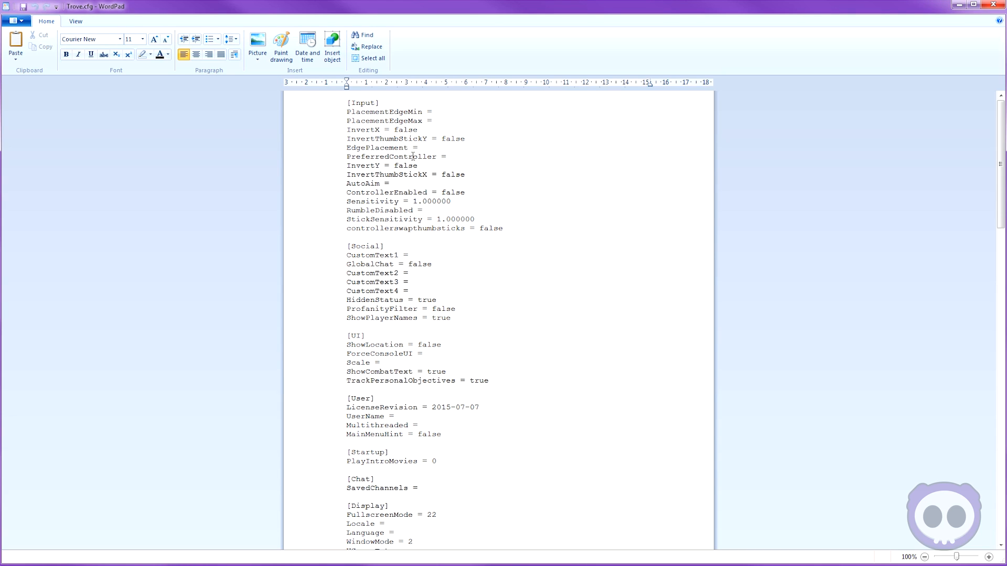
Step: Find 'multi' in Trove.cfg and set Multithreaded to true
left_click(192, 179)
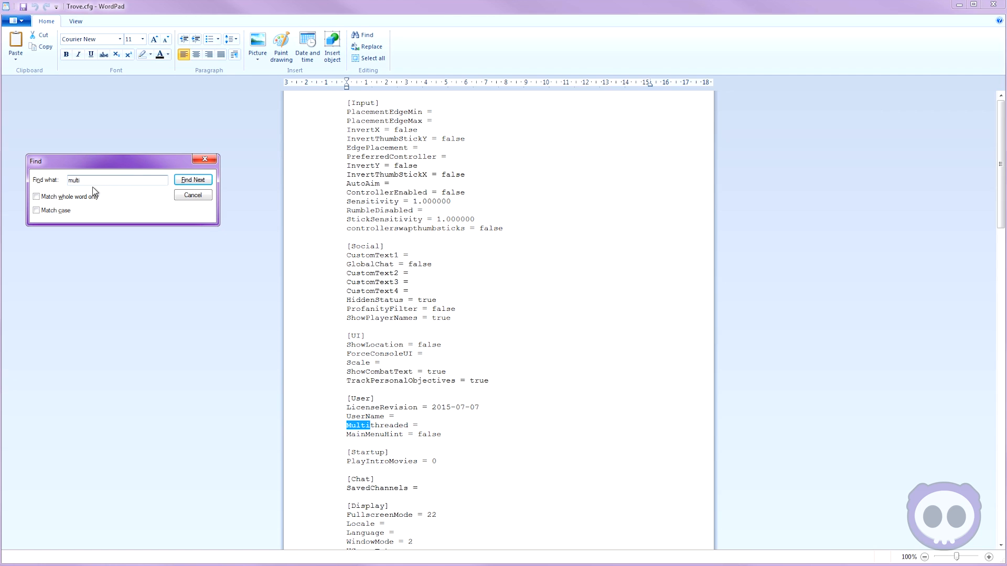
left_click(192, 195)
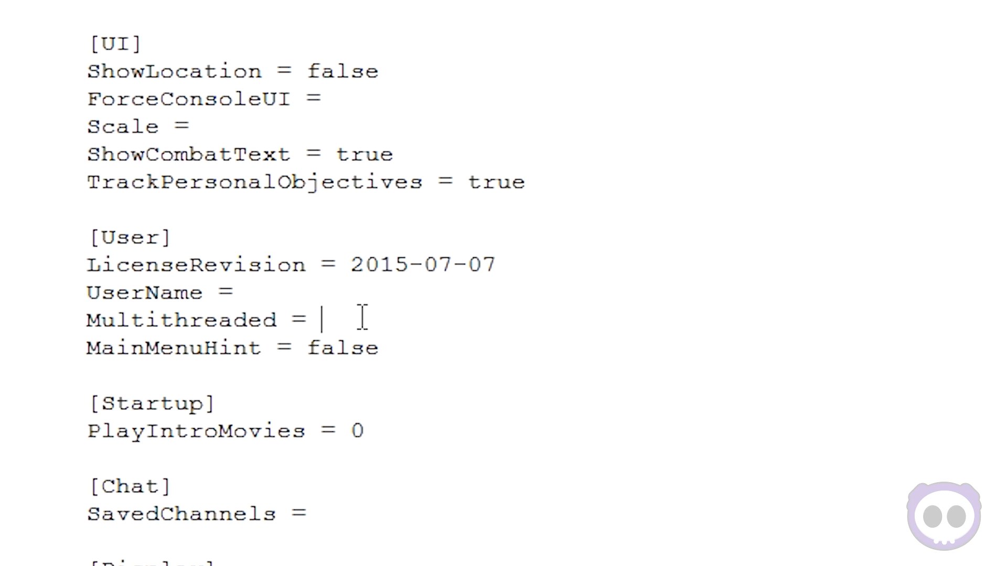
type("true")
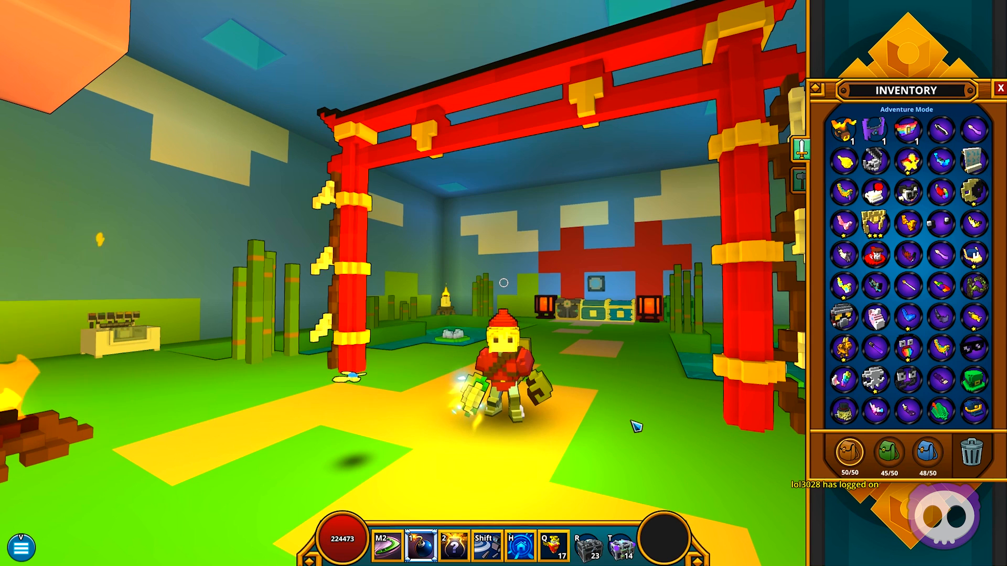
Step: Bring the Trove folder window showing Trove.cfg back to the front
left_click(998, 88)
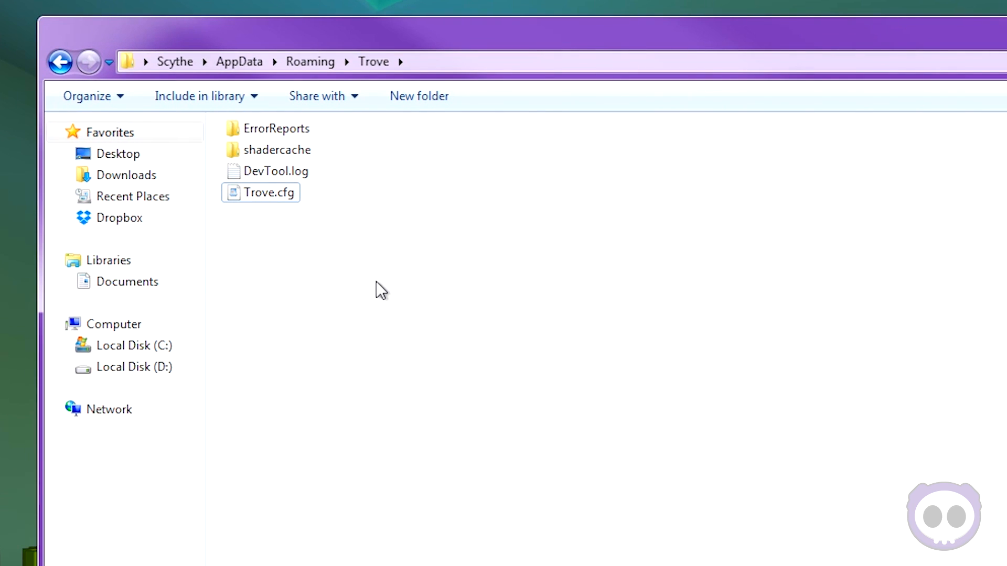
mouse_move(267, 195)
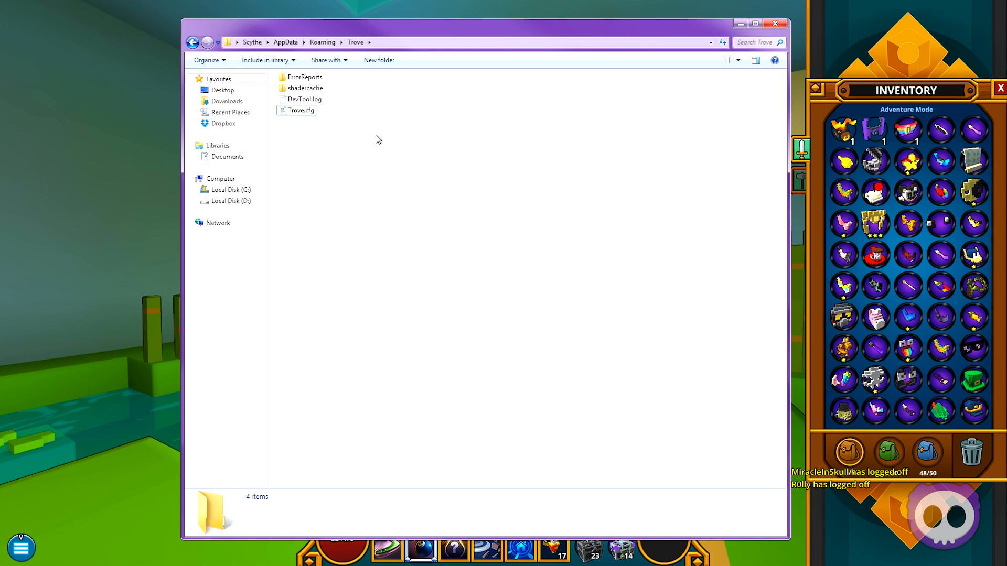
left_click(300, 110)
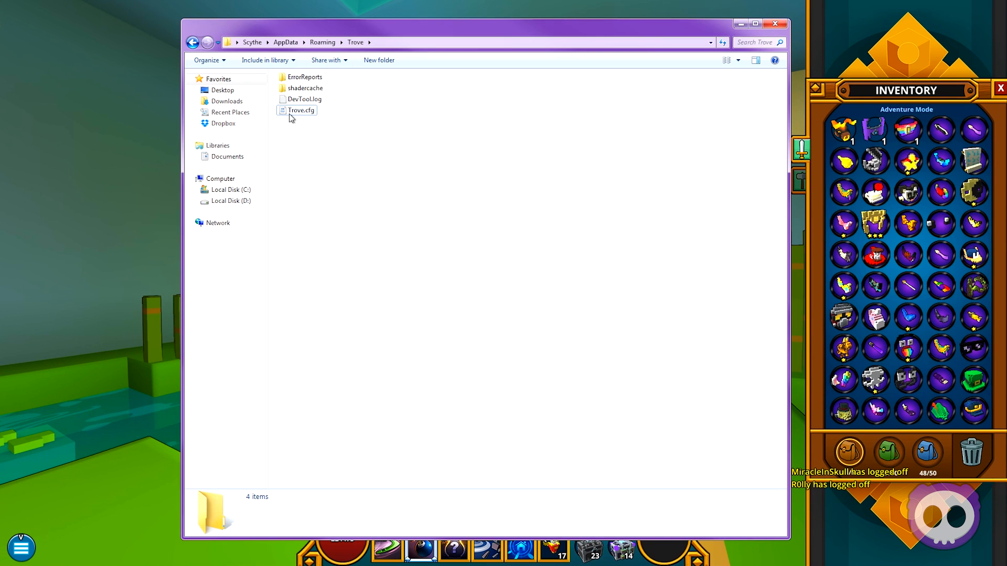
mouse_move(300, 111)
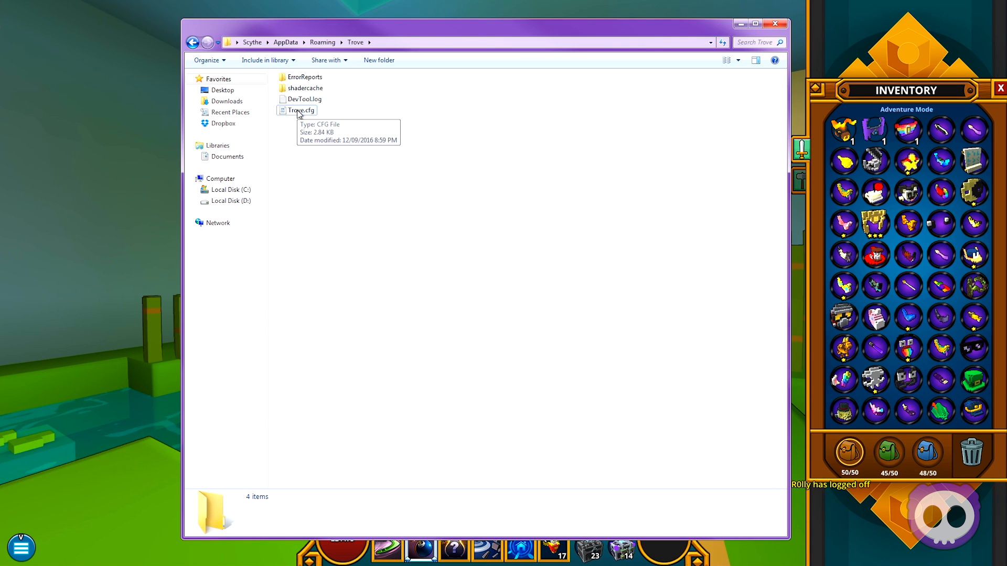
mouse_move(660, 124)
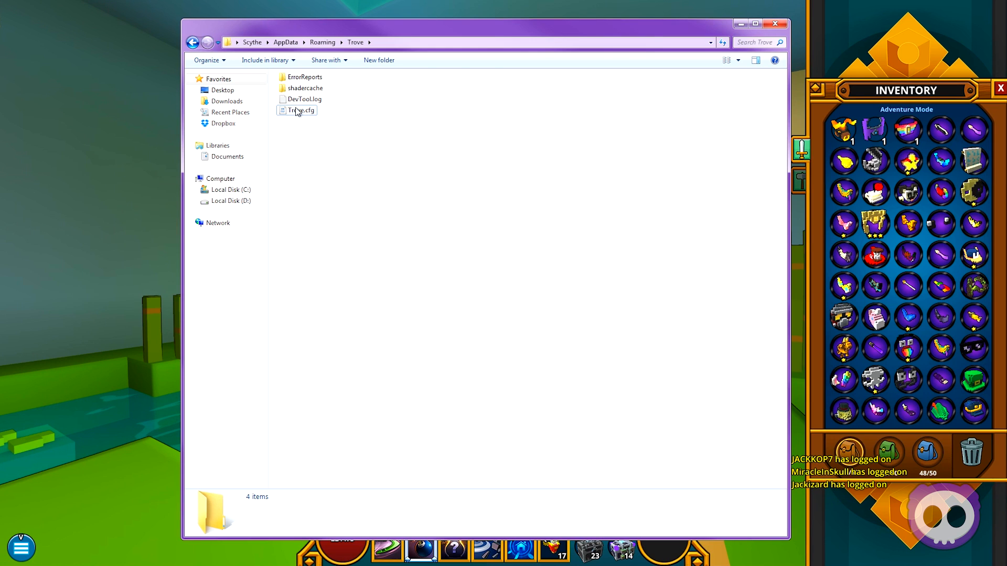
mouse_move(301, 110)
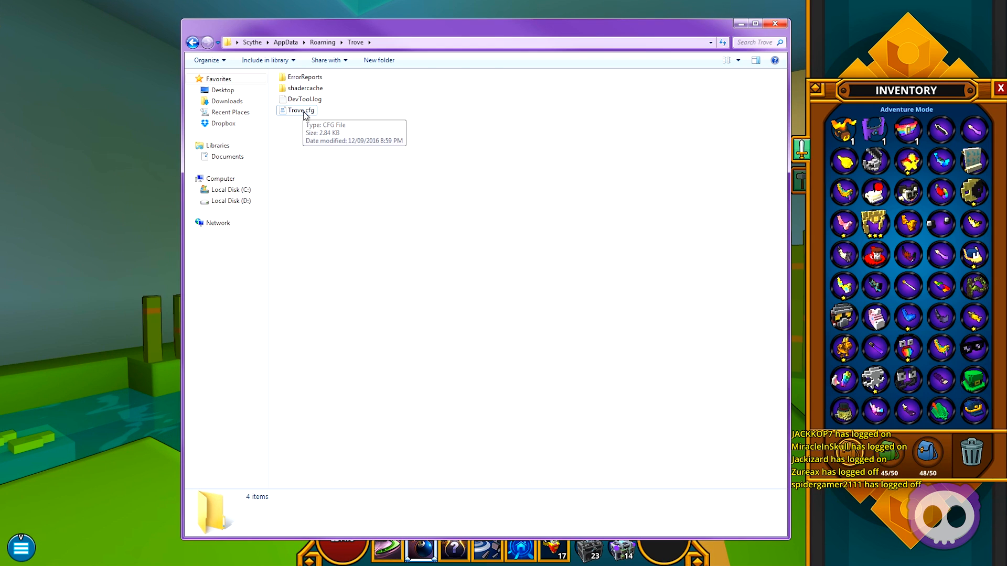